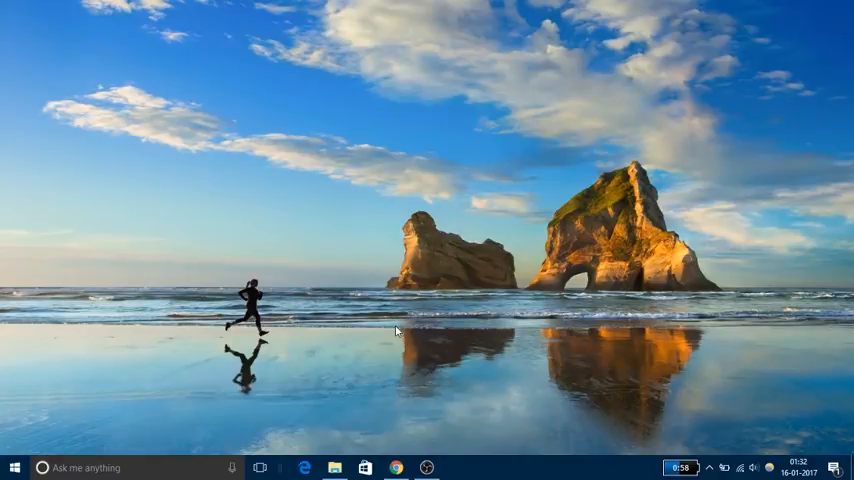
mouse_move(546, 368)
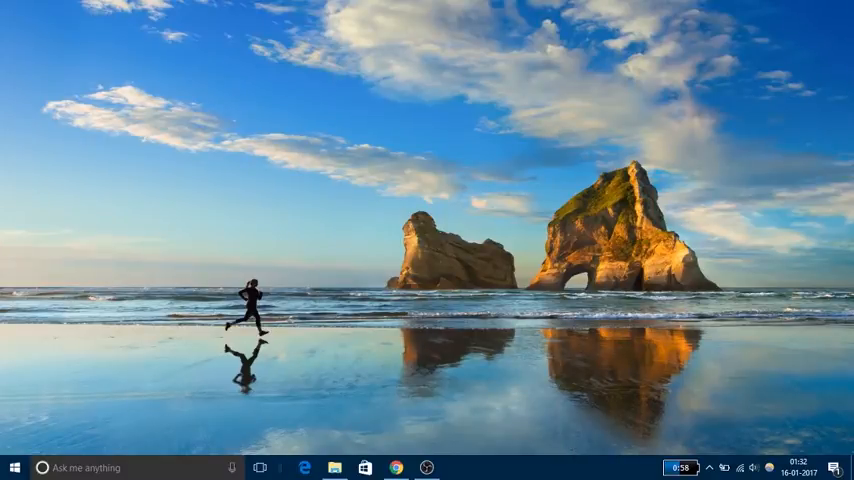
mouse_move(580, 408)
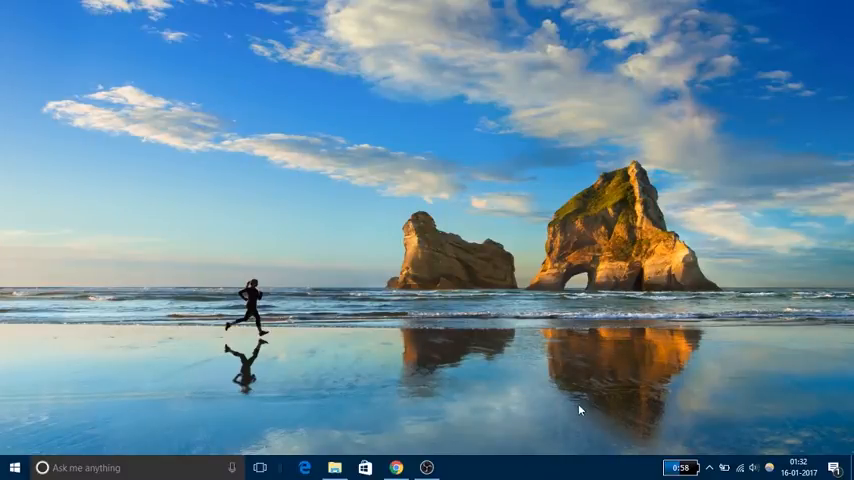
mouse_move(558, 476)
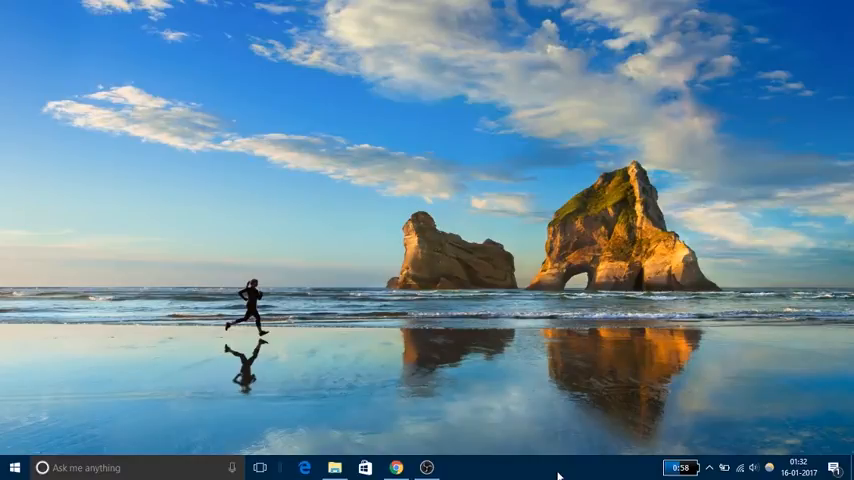
- Bring up the Classic Start Menu settings window from the Start button's Settings entry
click(396, 468)
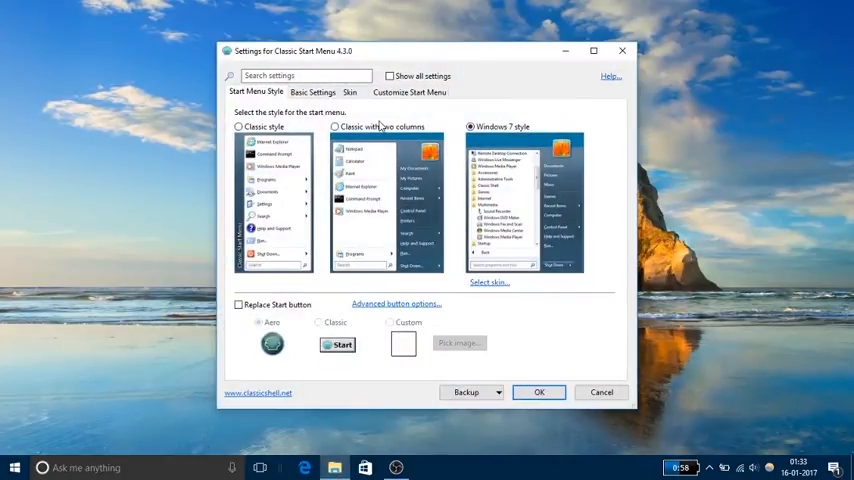
mouse_move(364, 122)
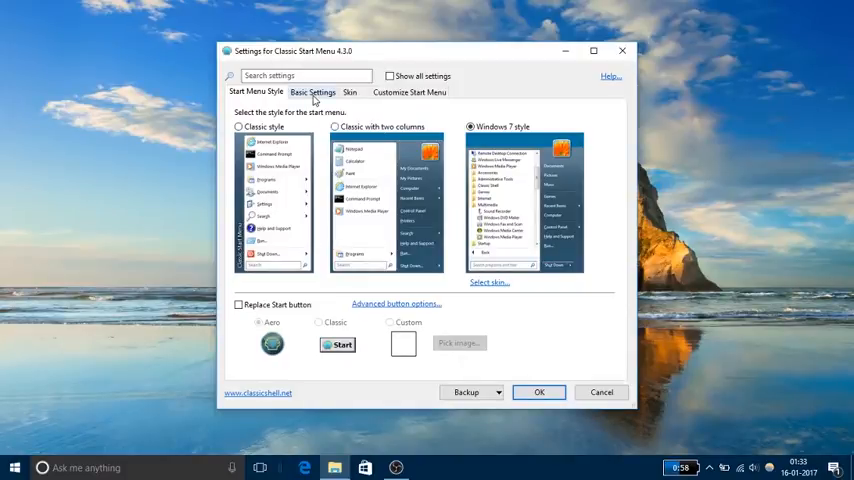
- Under Basic Settings, set 'Left Click opens' to Windows Start Menu
click(312, 92)
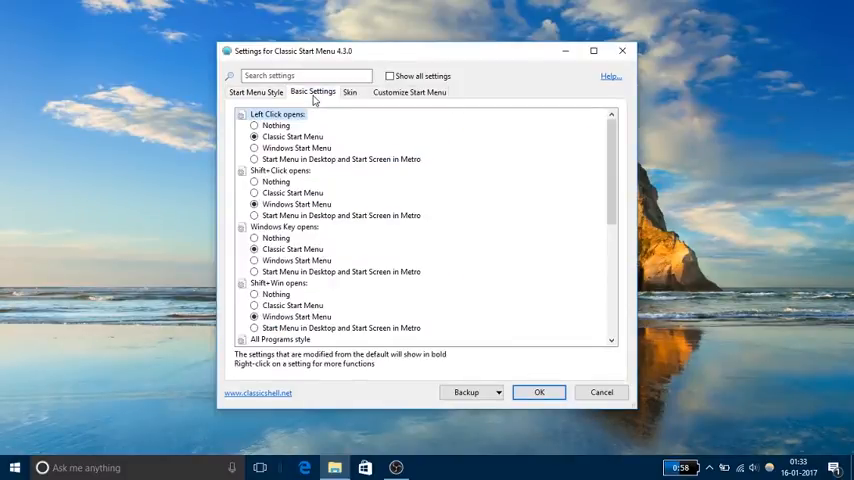
mouse_move(296, 148)
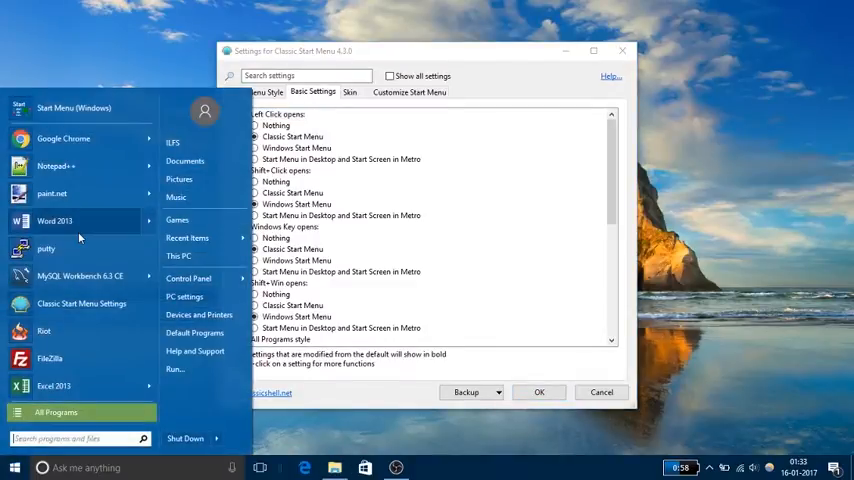
mouse_move(76, 108)
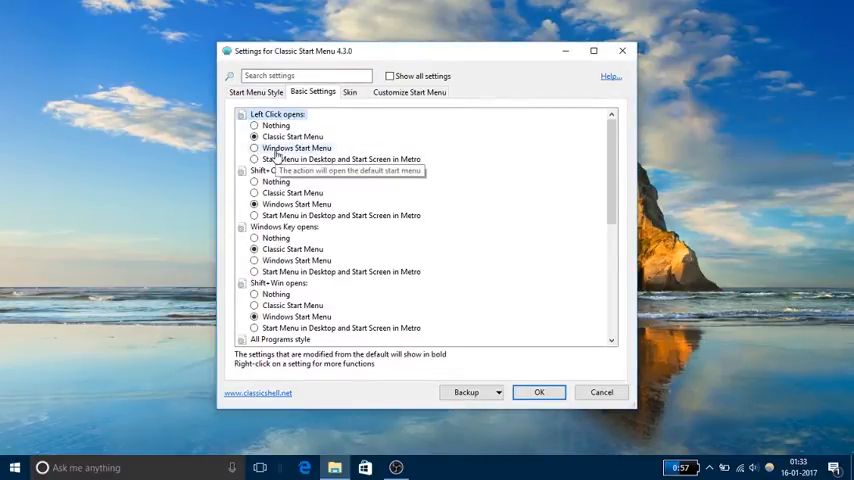
click(256, 148)
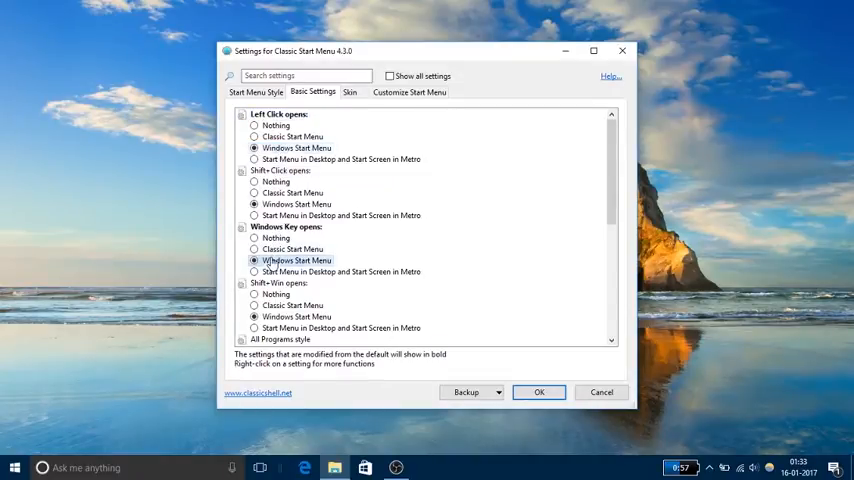
scroll(down, 3)
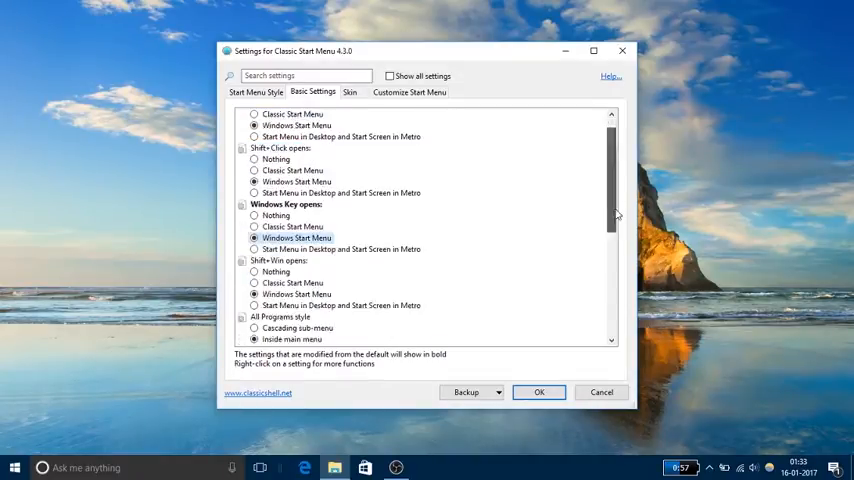
scroll(down, 3)
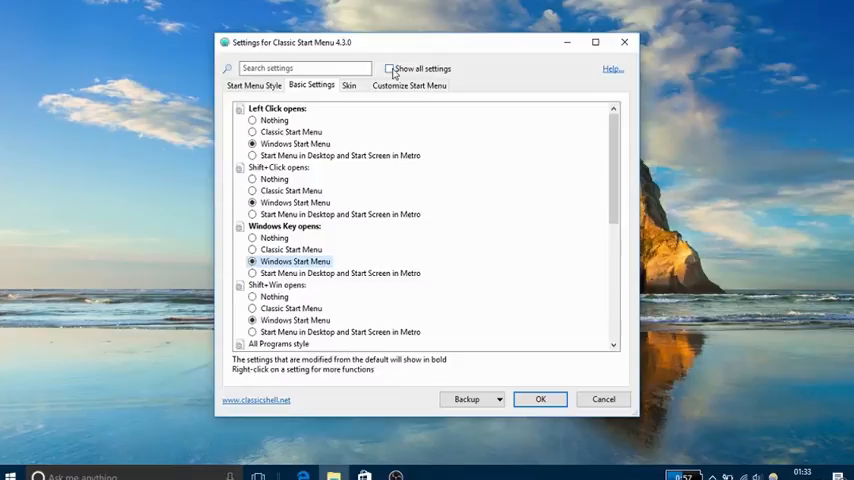
- Show all settings, give the taskbar the Transparent look with opacity 0, and confirm with OK
click(388, 68)
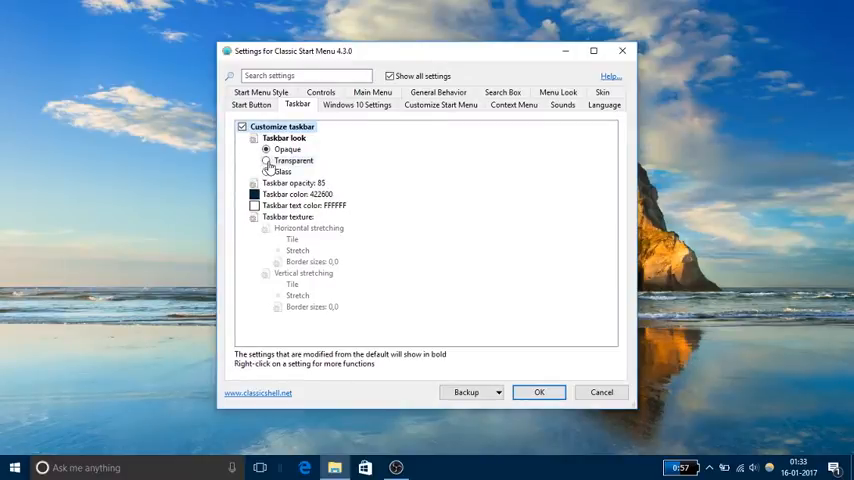
click(268, 160)
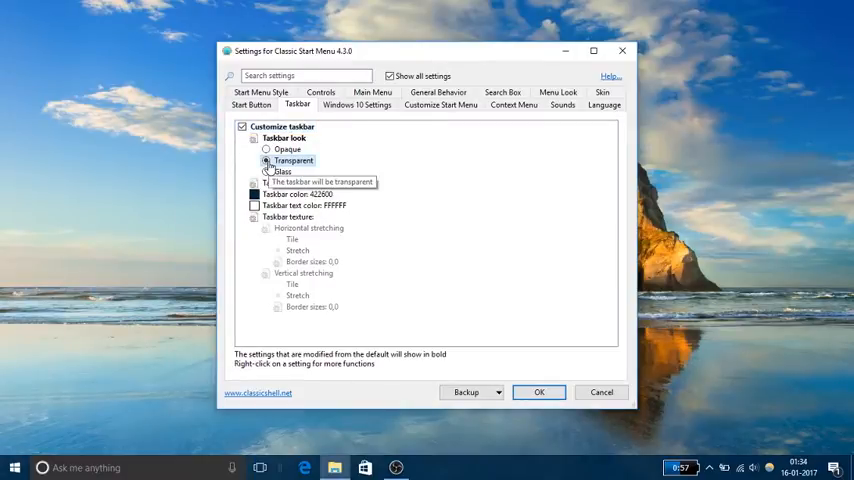
click(268, 160)
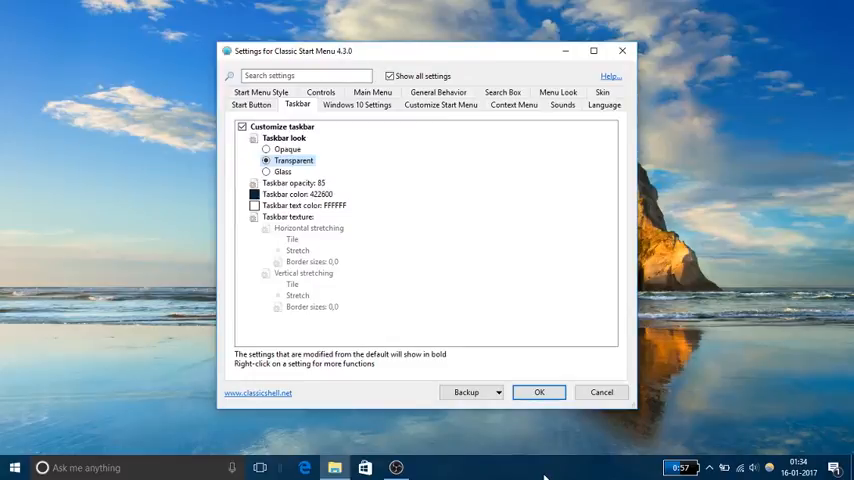
mouse_move(332, 184)
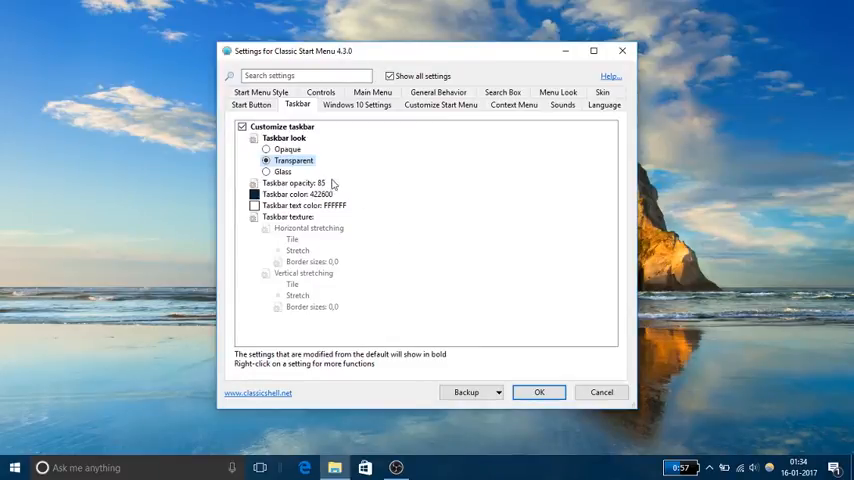
mouse_move(320, 184)
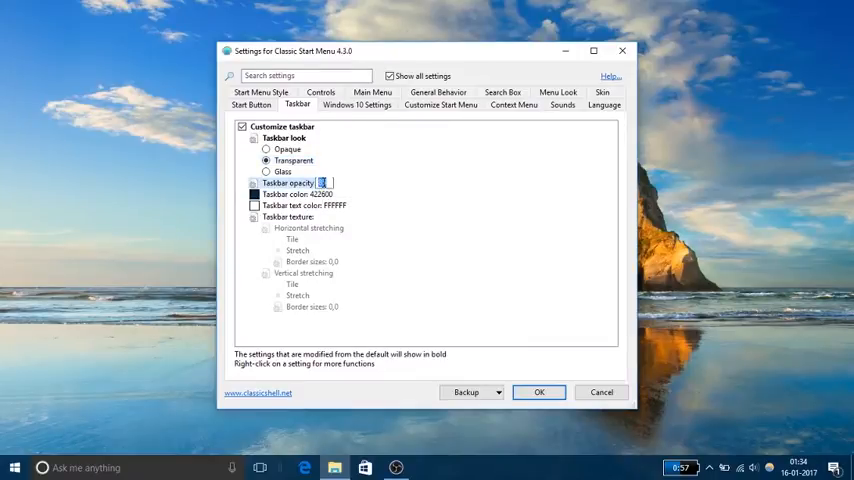
text(0)
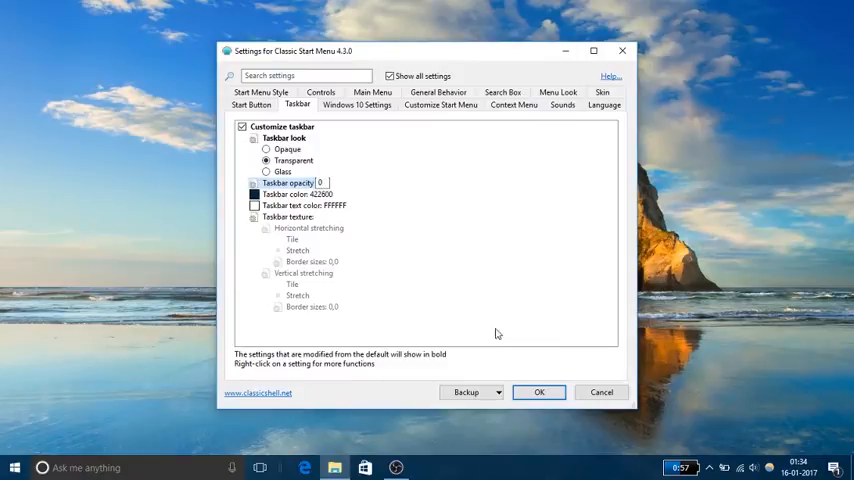
click(540, 392)
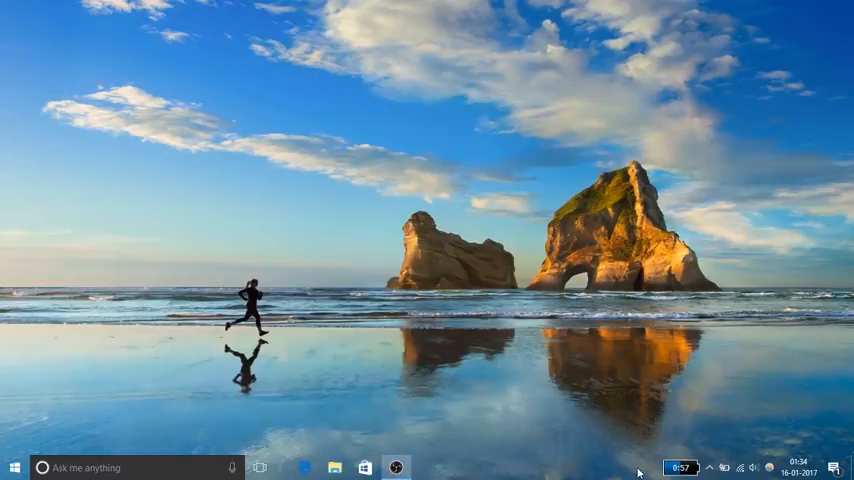
mouse_move(480, 338)
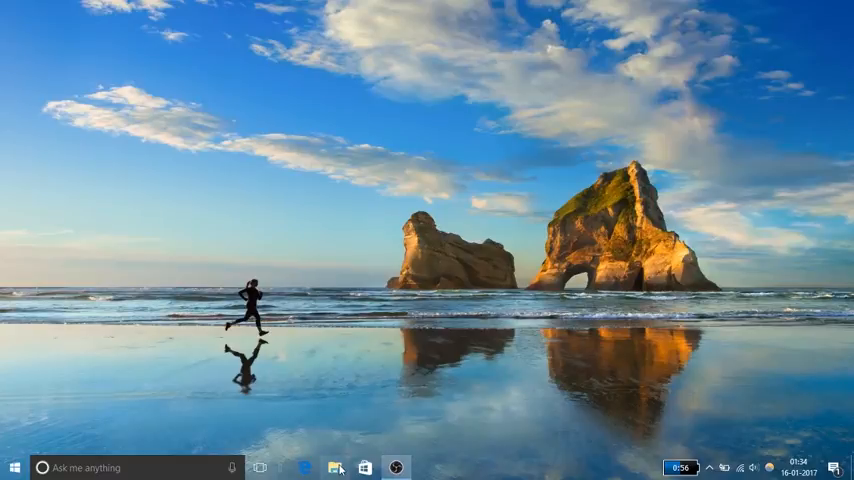
- Reopen the Classic Shell settings window from the Start button
click(334, 468)
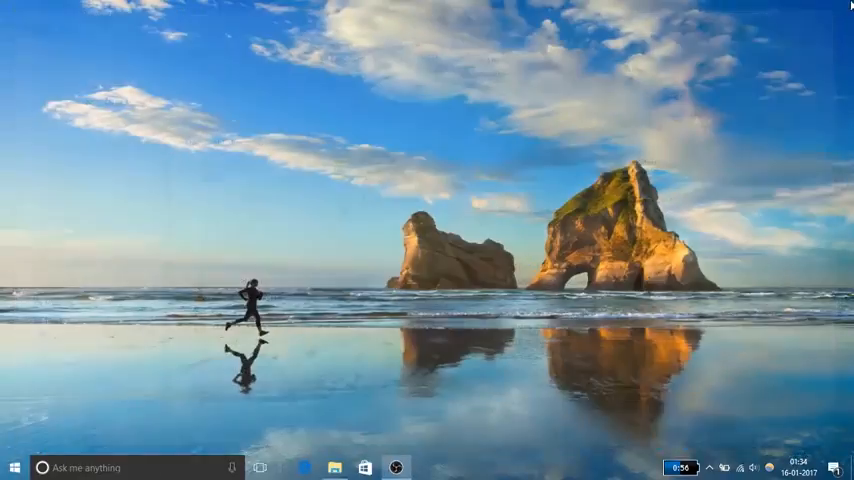
click(14, 468)
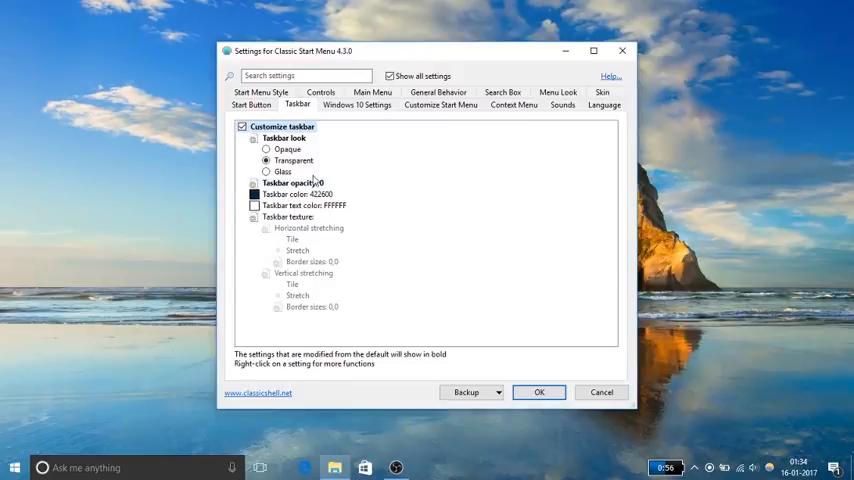
- Change the taskbar opacity value to 30
click(320, 182)
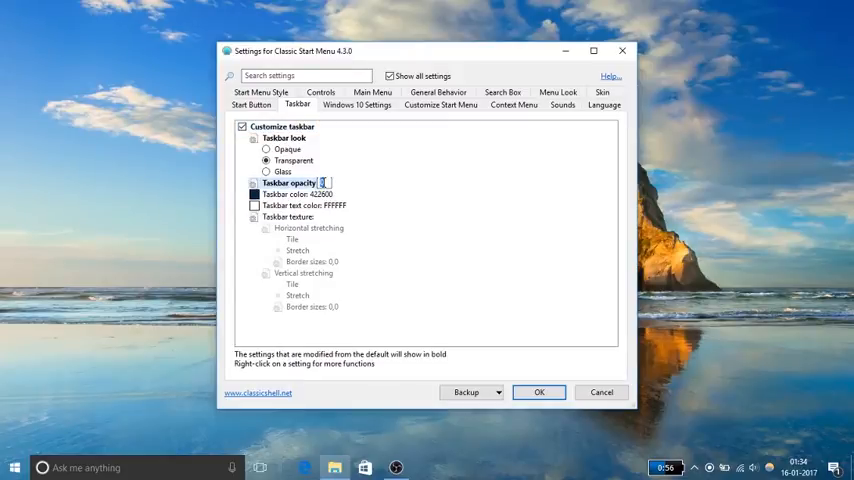
text(30)
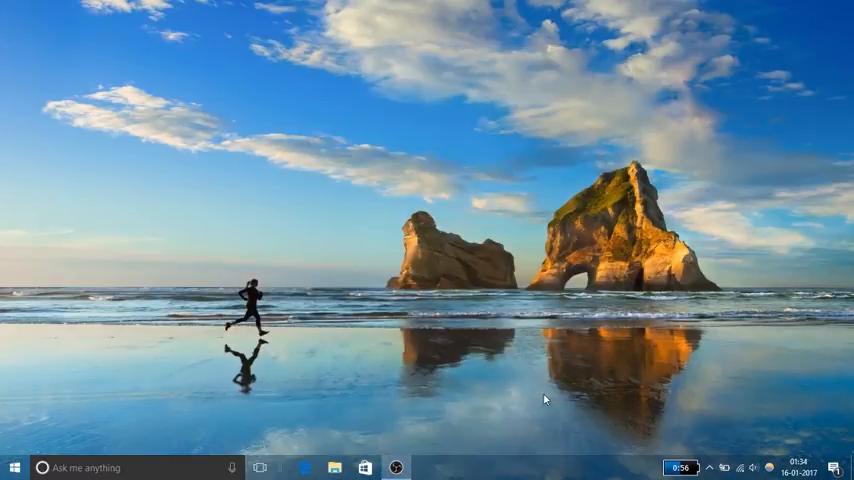
mouse_move(612, 468)
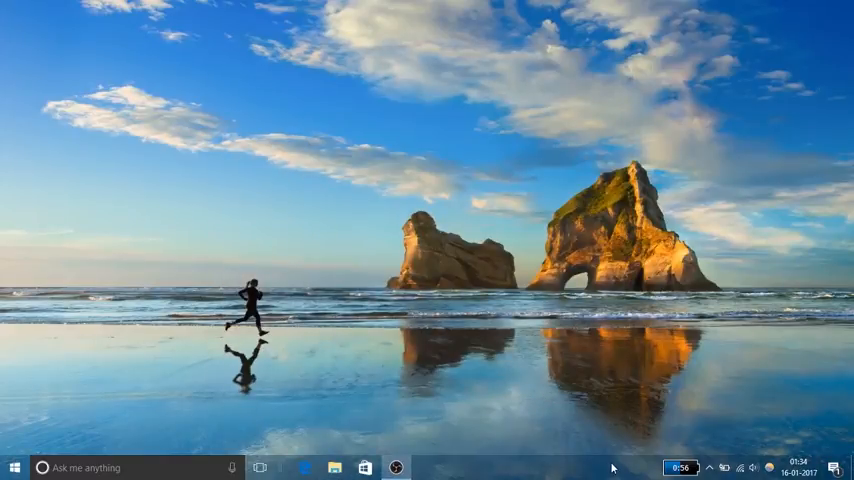
mouse_move(582, 392)
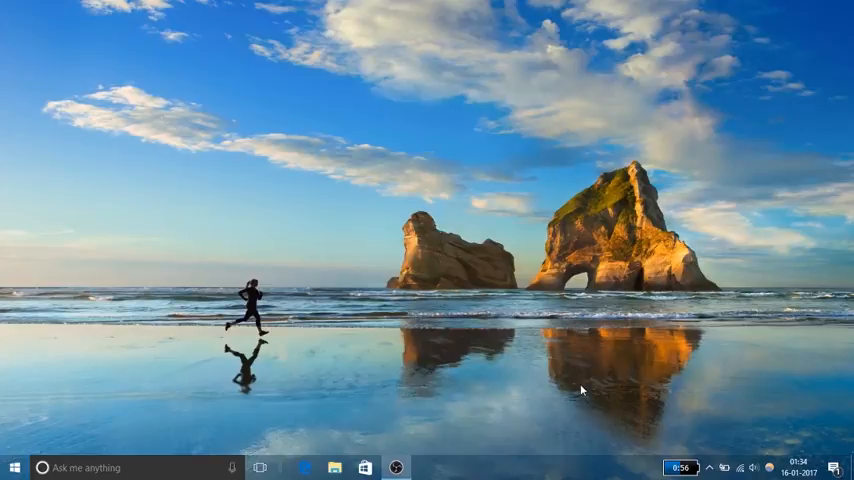
mouse_move(564, 372)
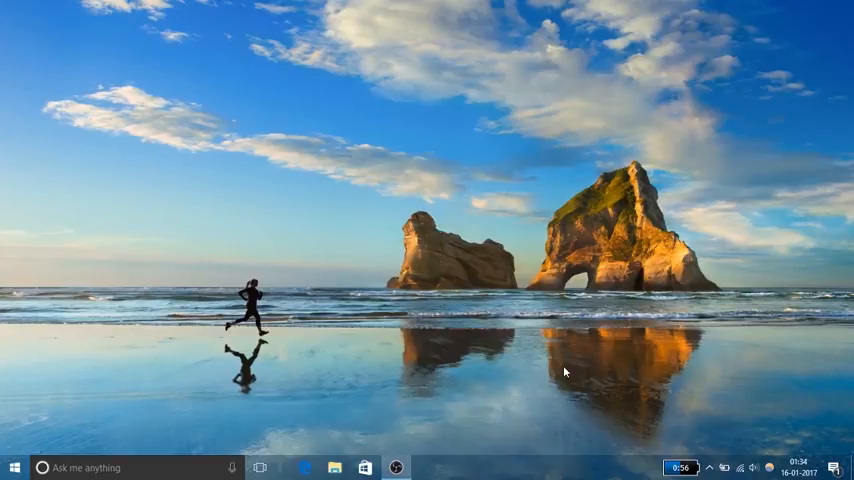
- Bring the Classic Shell settings window back up from the Start button
click(16, 468)
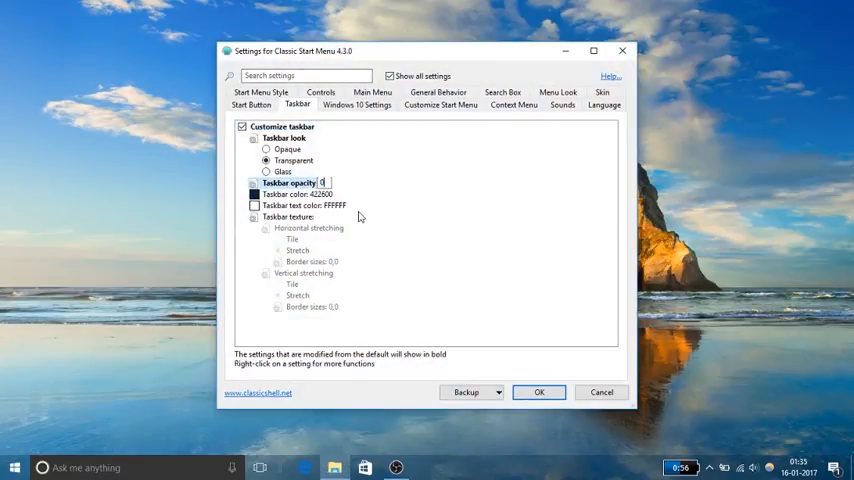
- Apply the adjusted taskbar opacity with OK, returning to the desktop
click(540, 392)
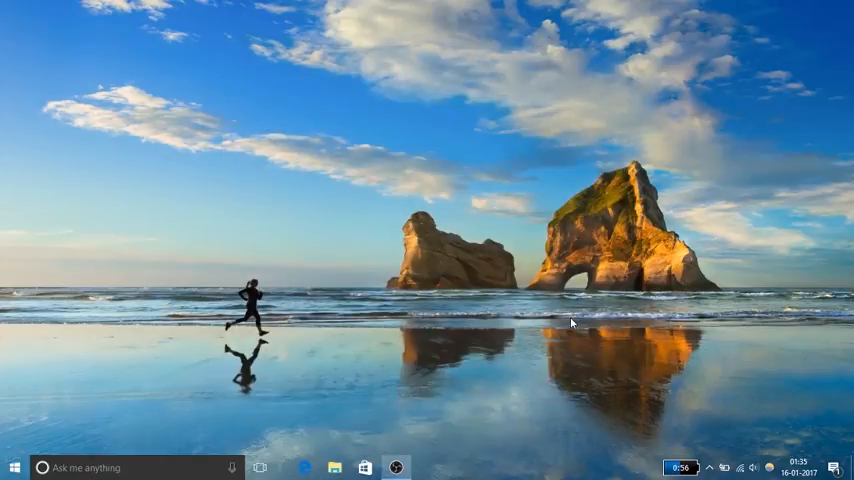